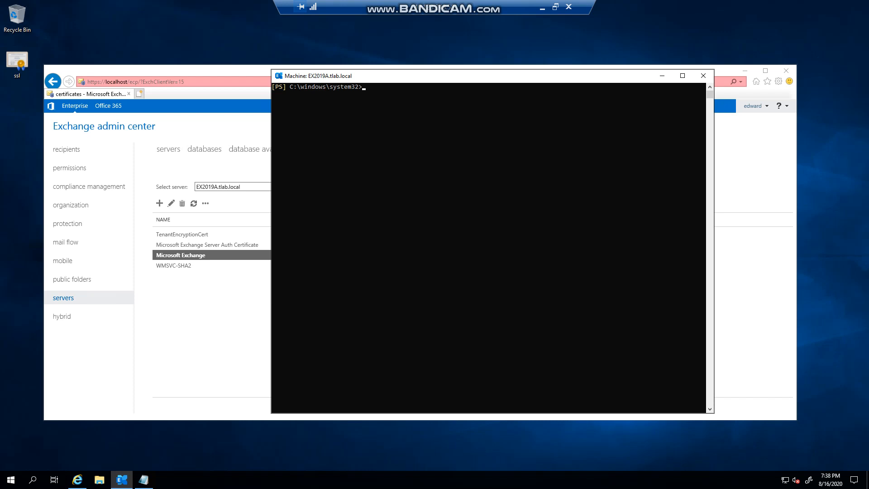
# - Run Get-ImapSettings -Server ex2019a to list the current IMAP configuration
pyautogui.write('get-i')
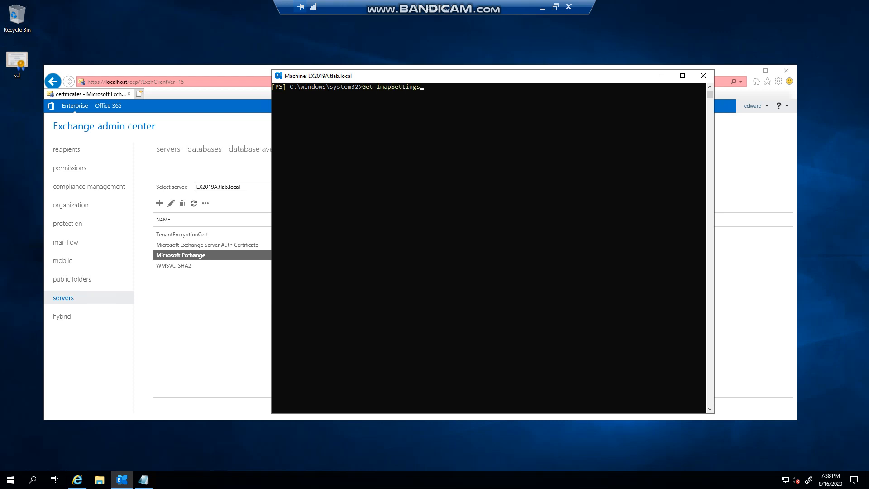
pyautogui.write('-Server')
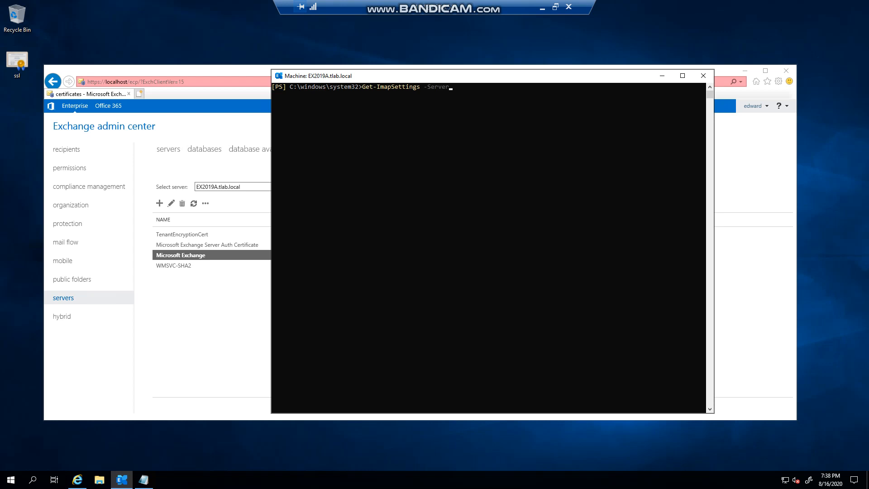
pyautogui.write('ex2')
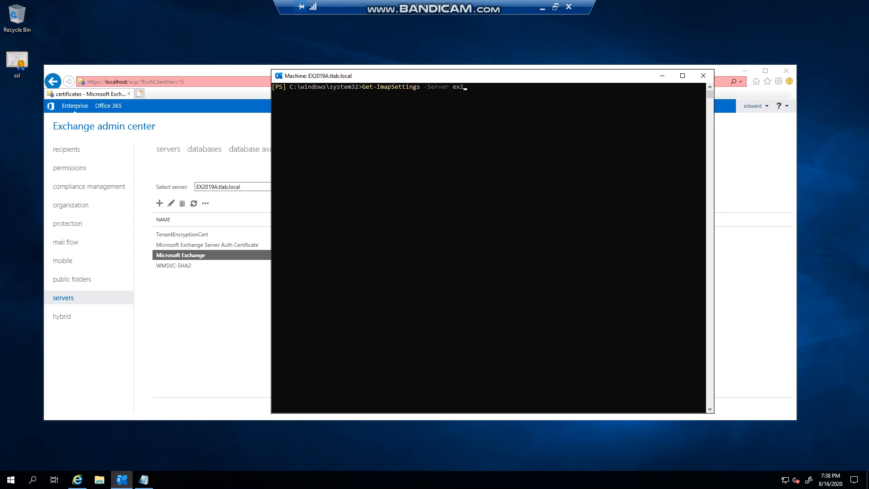
pyautogui.write('019a')
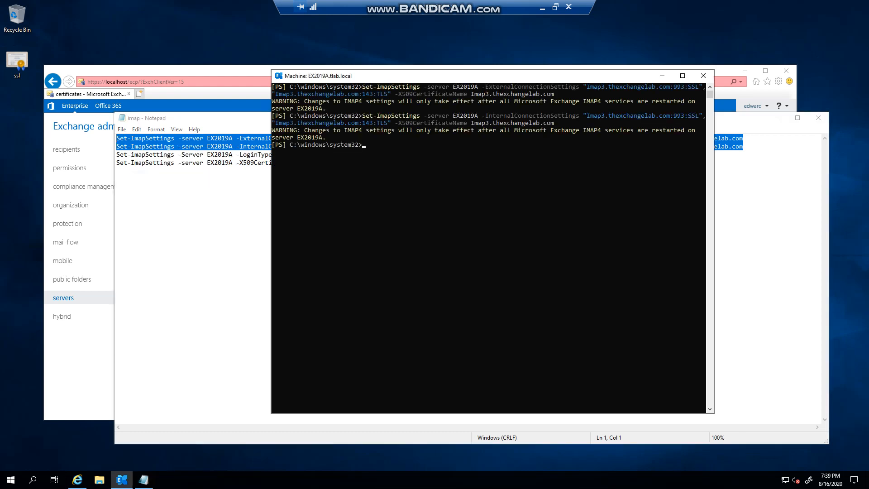
# - Type Get-ImapSettings -Server ex2019a | fl to list the full IMAP settings
pyautogui.write('Get-ImapSettings -Server ex2019a | fl')
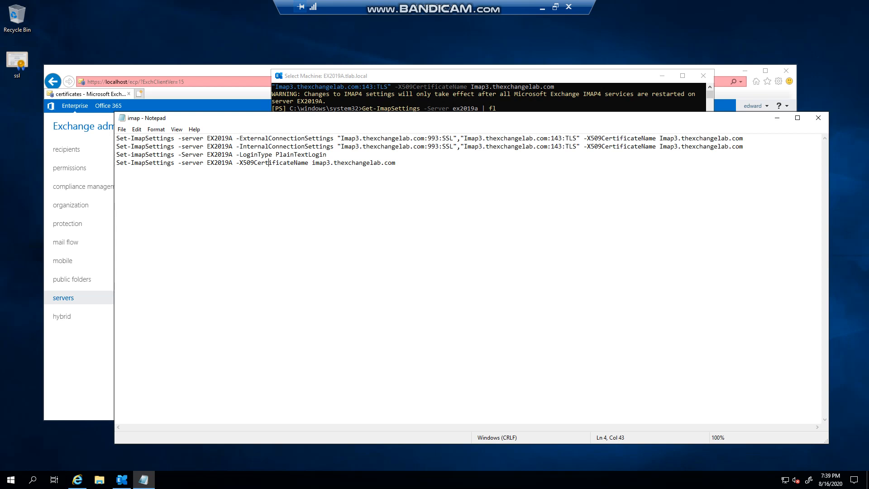
# - Run the PlainTextLogin and imap3.thexchangelab.com certificate commands, then verify with Get-ImapSettings
pyautogui.moveTo(283, 163); pyautogui.dragTo(395, 162)
pyautogui.write('cls')
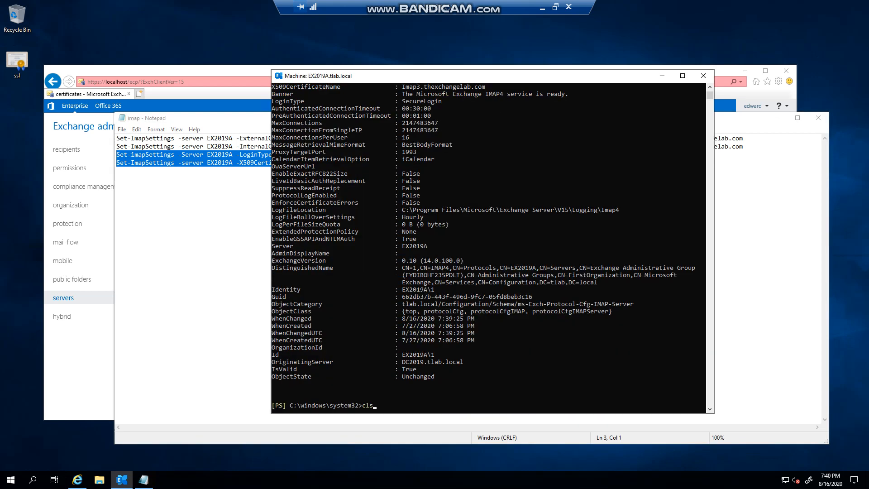
pyautogui.press('Enter')
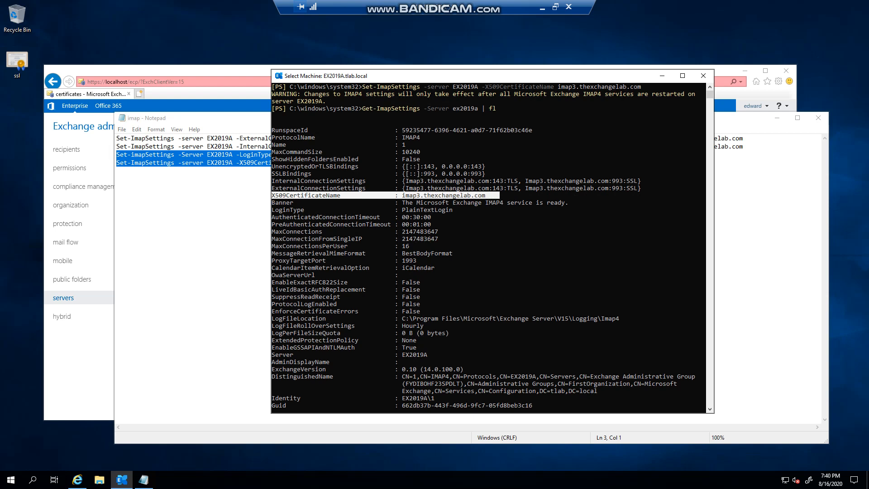
pyautogui.rightClick(10, 479)
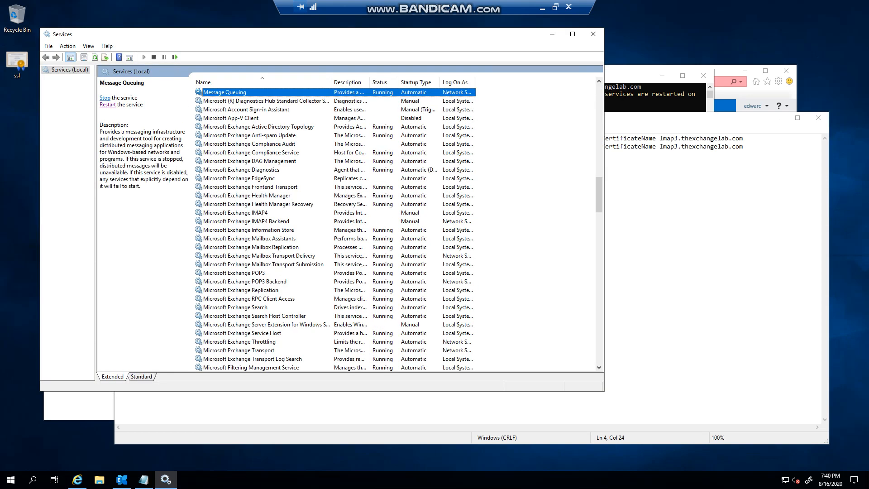
# - Set Microsoft Exchange IMAP4 to Automatic startup and open IMAP4 Backend's properties
pyautogui.click(250, 213)
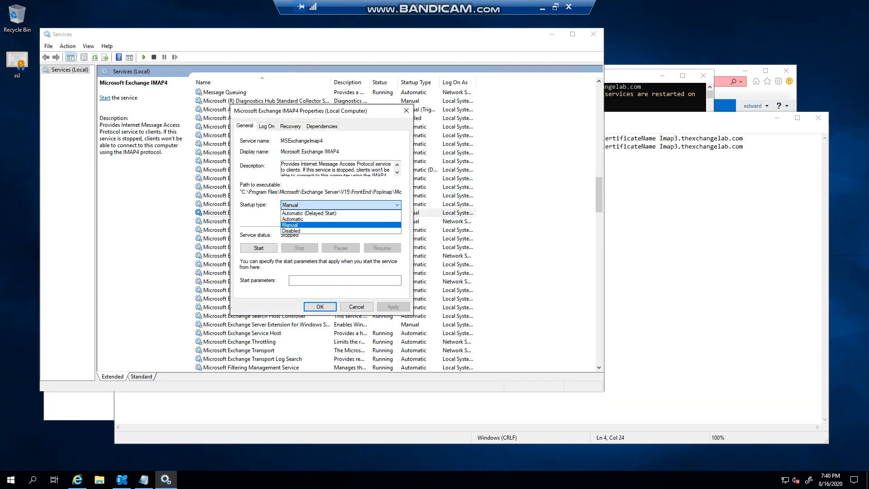
pyautogui.click(319, 306)
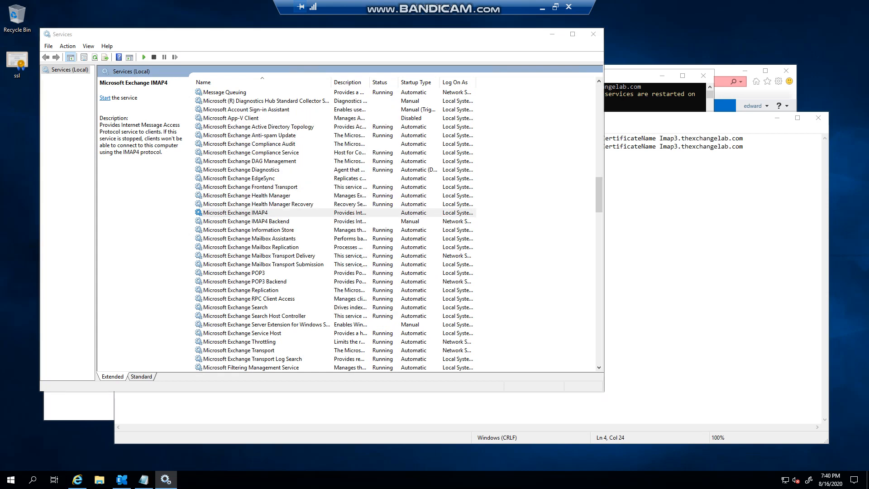
pyautogui.rightClick(245, 221)
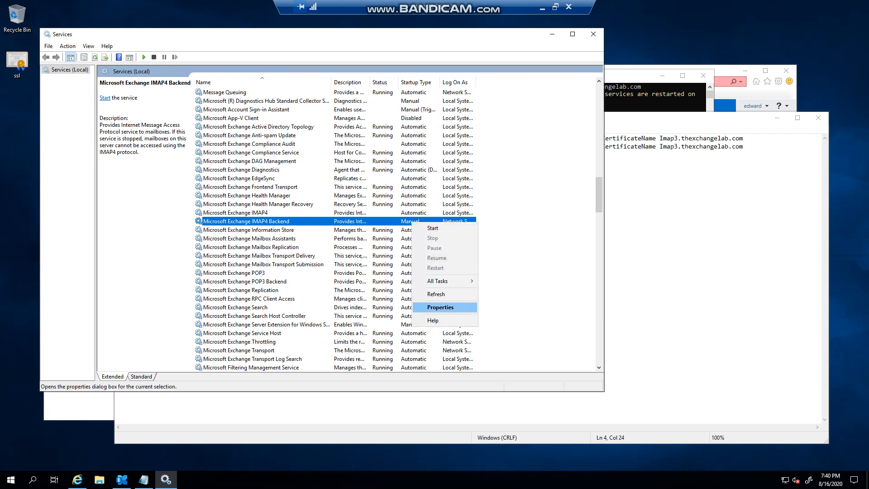
pyautogui.click(440, 307)
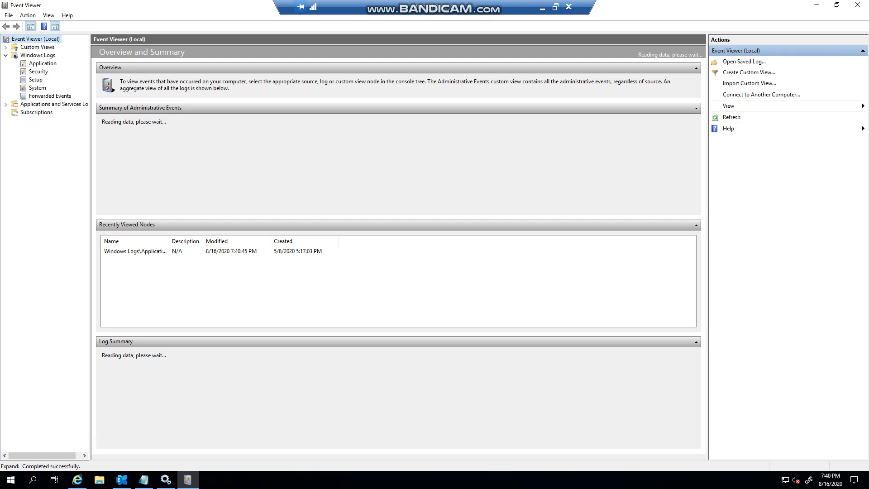
# - View the MSExchangeIMAP4BE plain-text basic authentication warning in the Application log
pyautogui.click(38, 63)
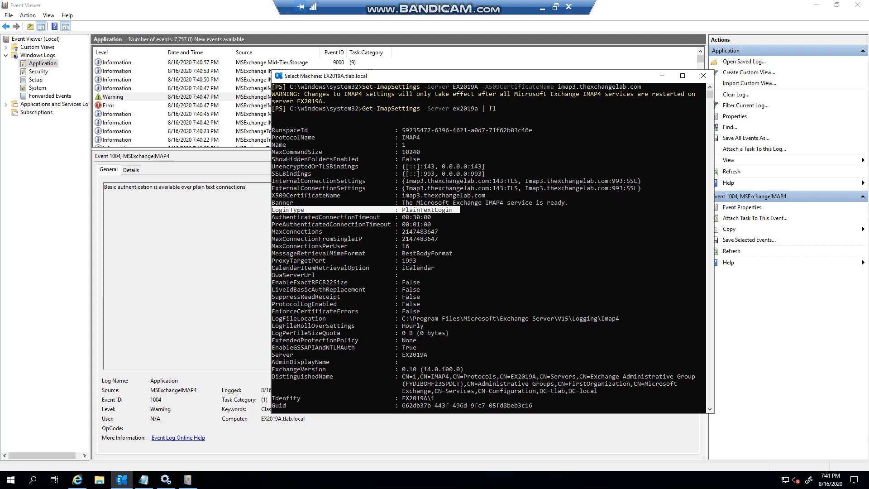
pyautogui.click(702, 75)
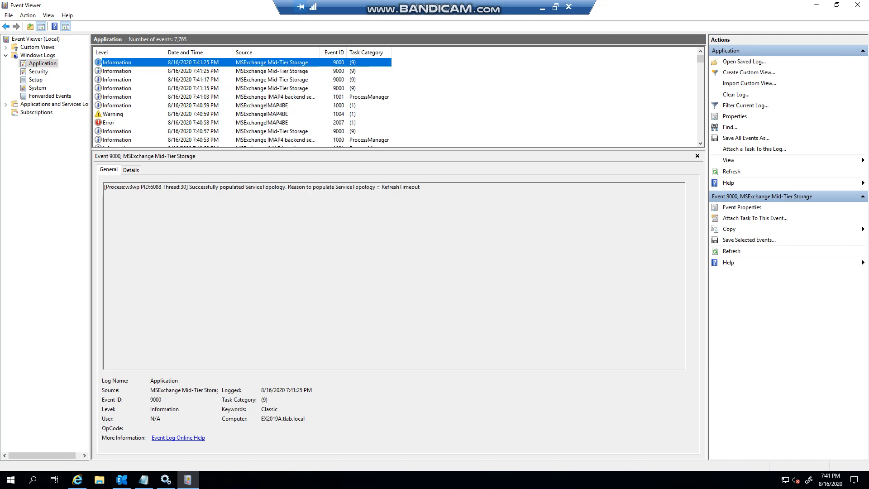
pyautogui.click(149, 114)
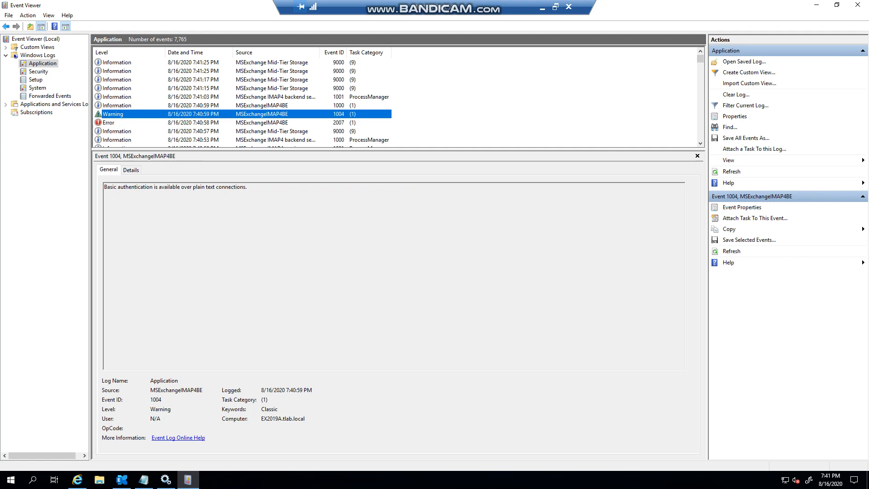